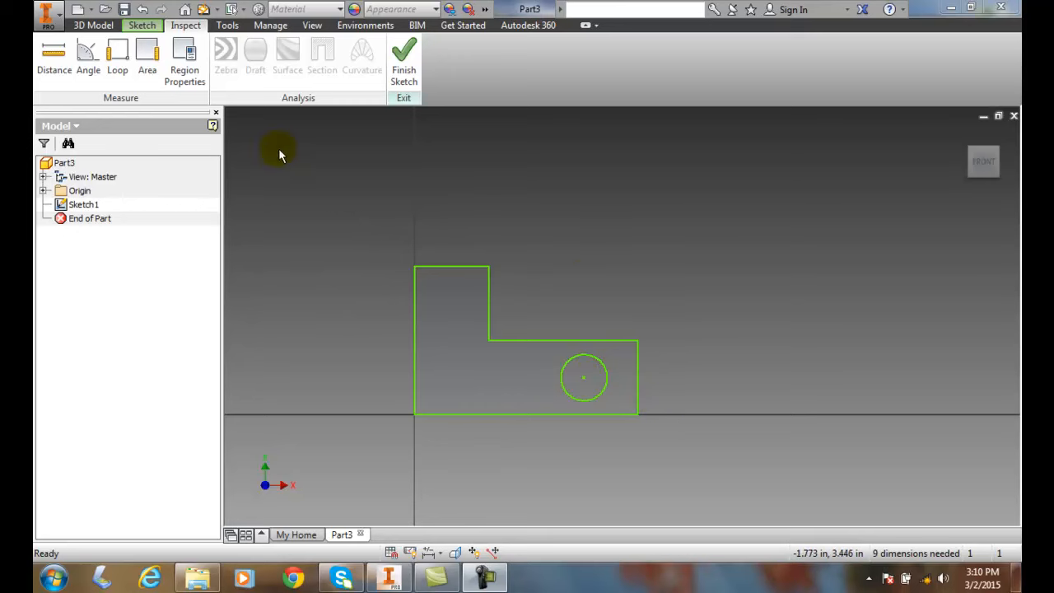
- Launch Region Properties from the Inspect tab's Measure panel for the L-shaped sketch
click(185, 59)
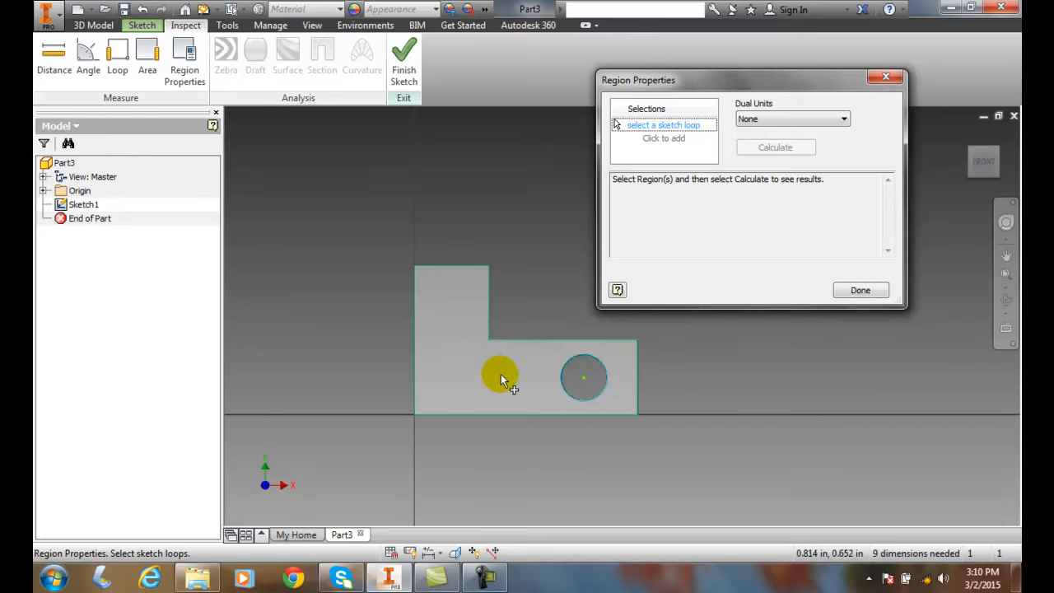
mouse_move(492, 377)
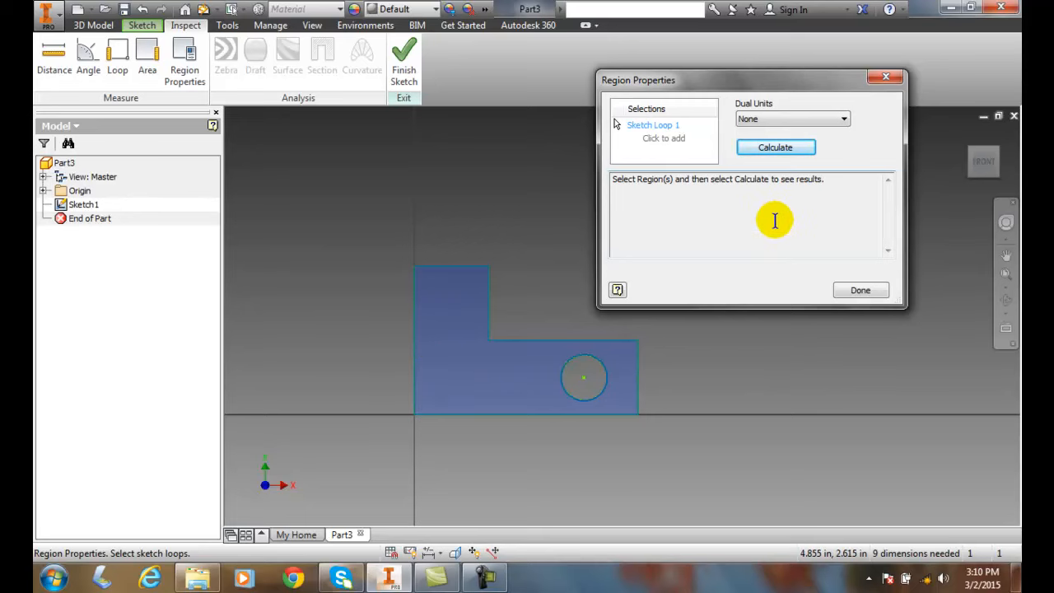
- Calculate the profile's area, perimeter, centroid and inertia values, including principal moments and rotation
click(775, 146)
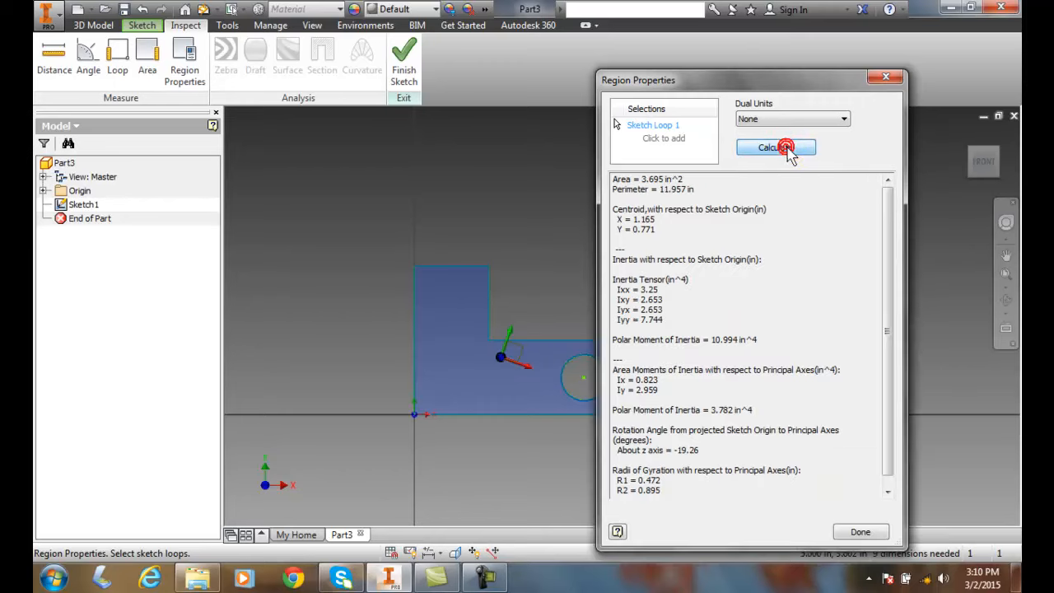
click(775, 147)
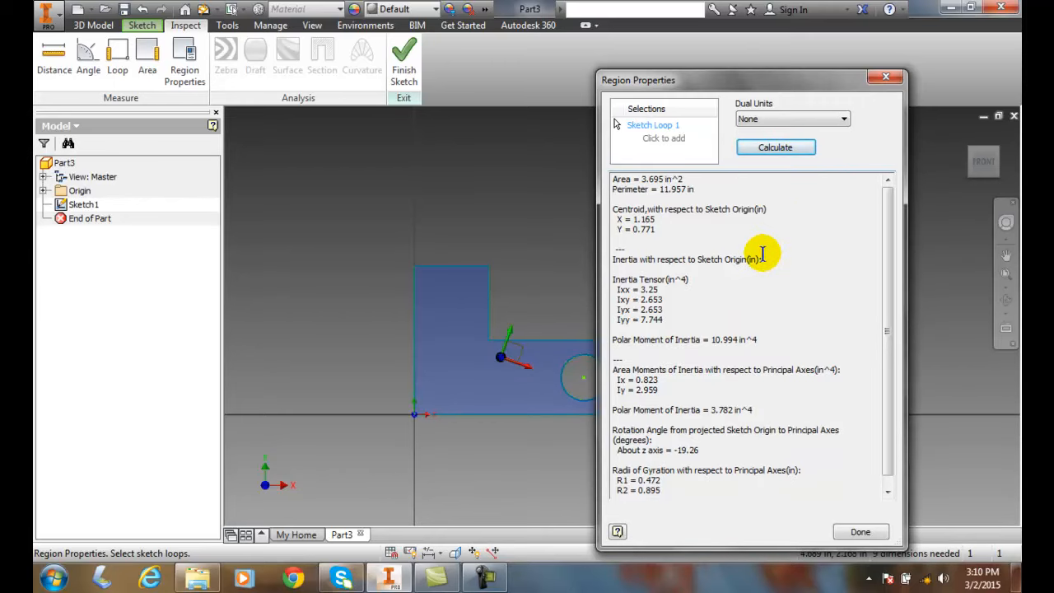
mouse_move(652, 209)
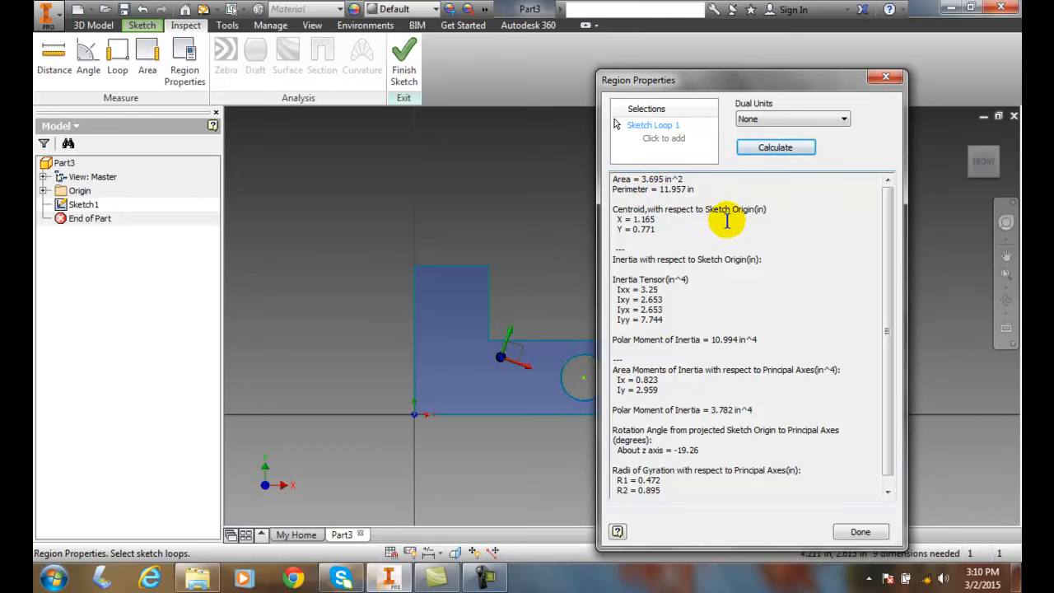
mouse_move(694, 189)
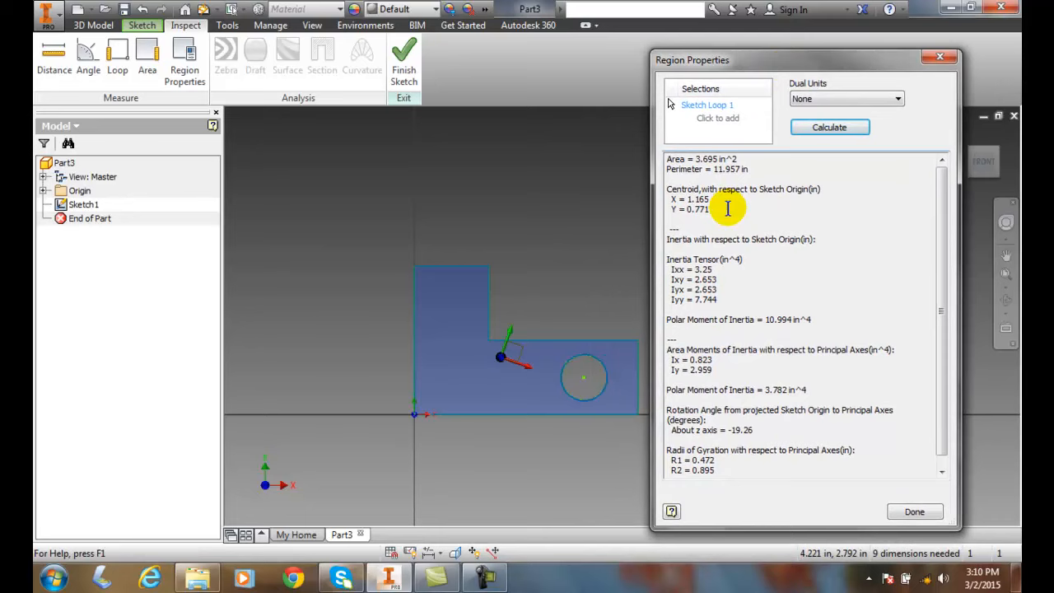
mouse_move(721, 208)
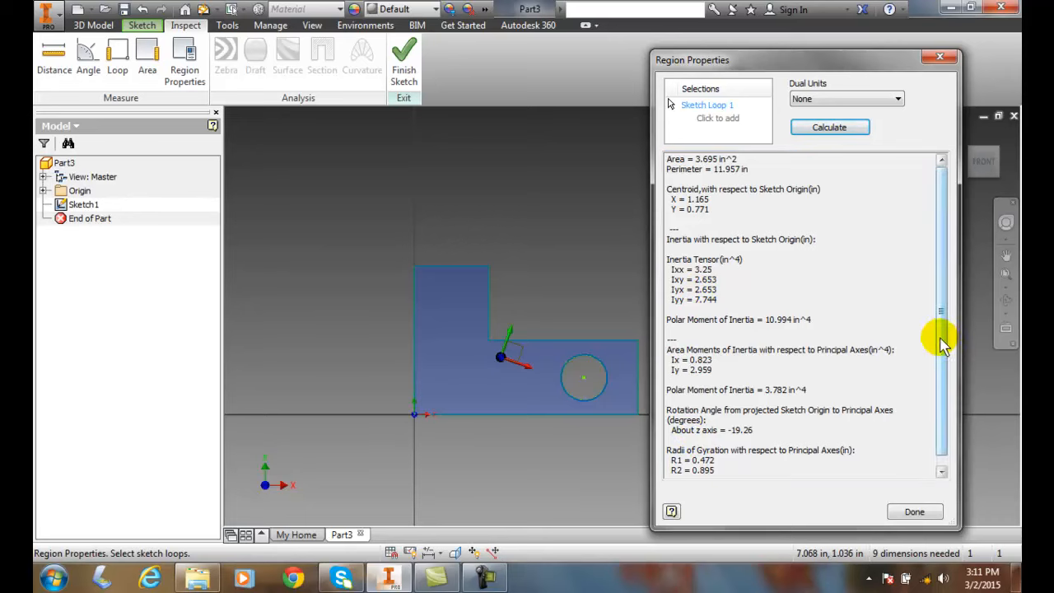
scroll(down, 3)
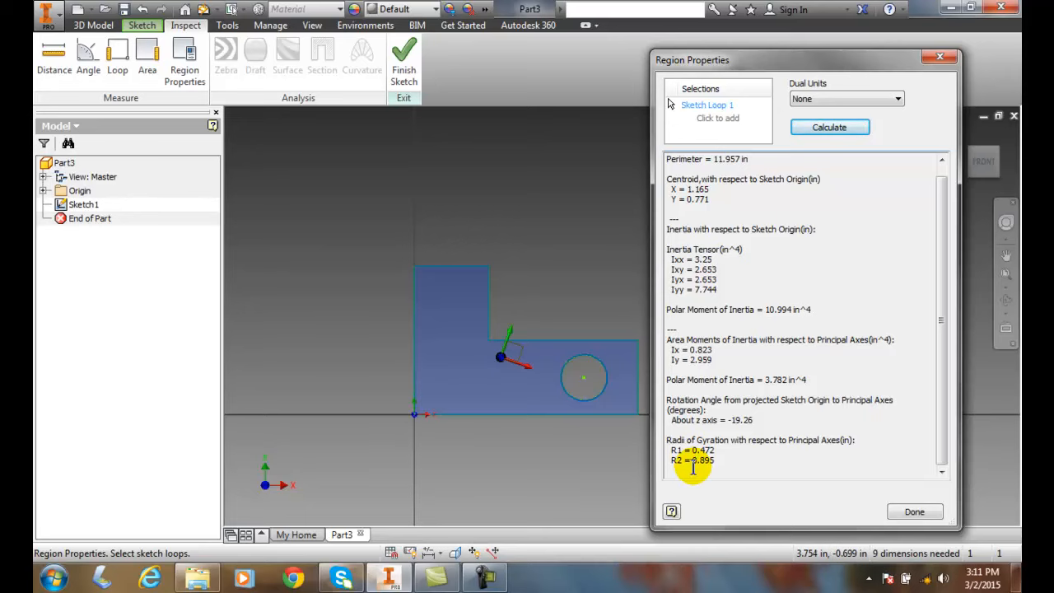
mouse_move(760, 455)
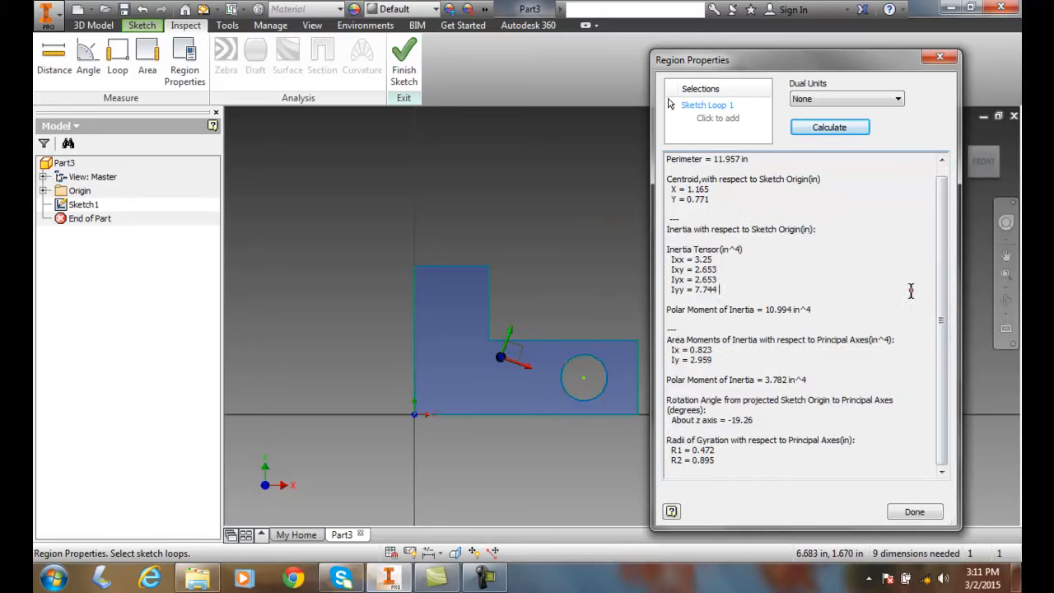
mouse_move(928, 425)
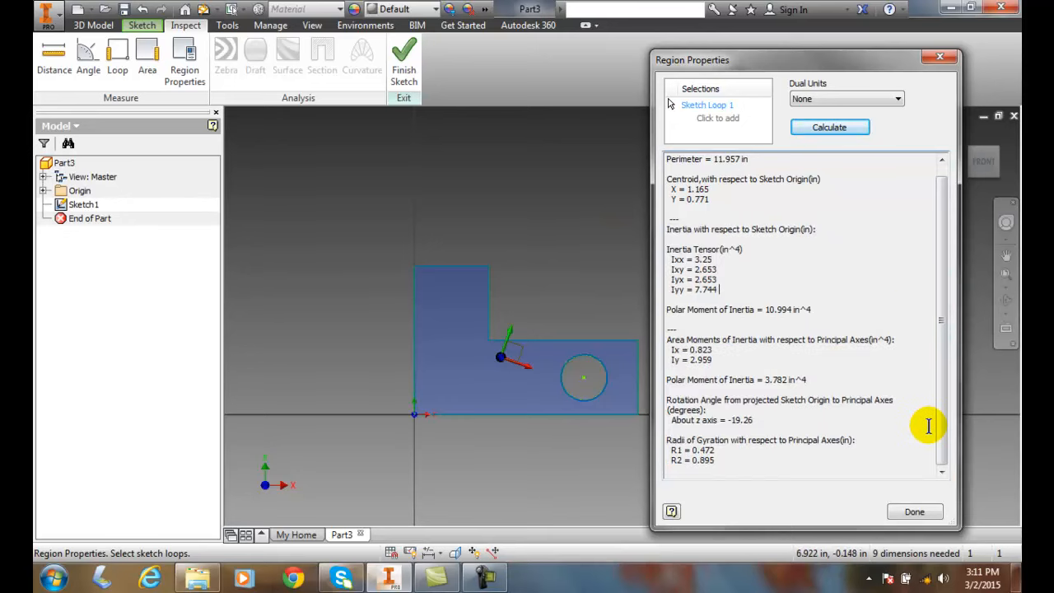